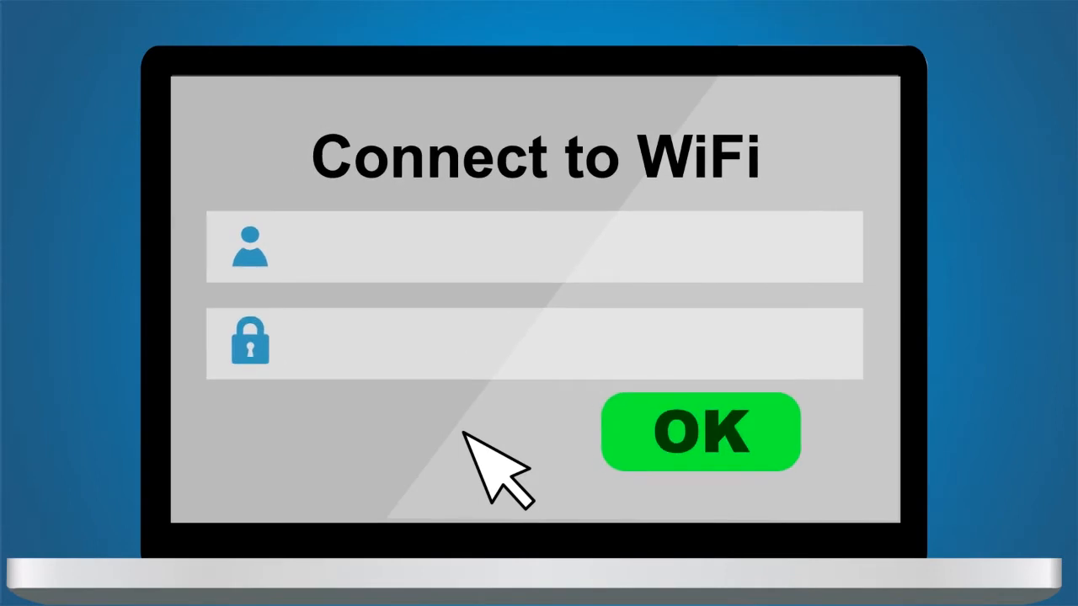
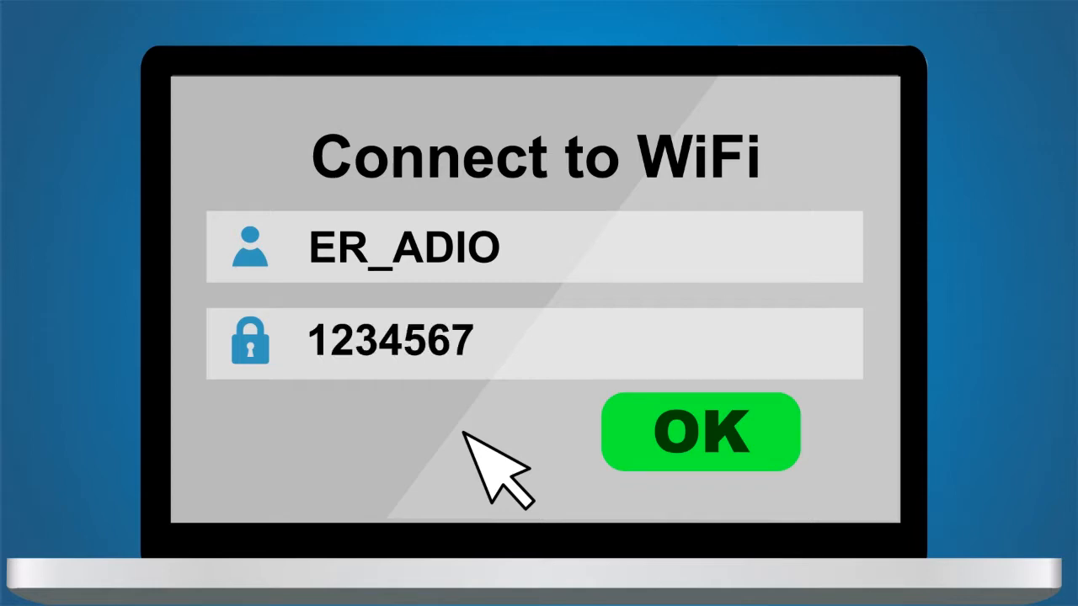
click(701, 432)
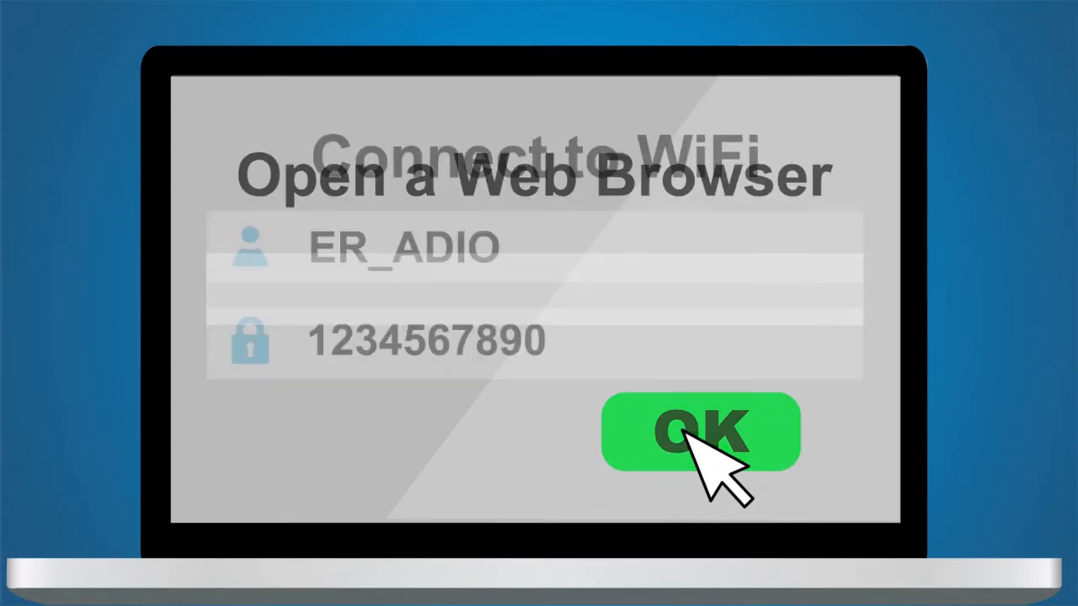
- Enter 192.168.1.1/ in the browser address field and load the radio's setup page
click(700, 431)
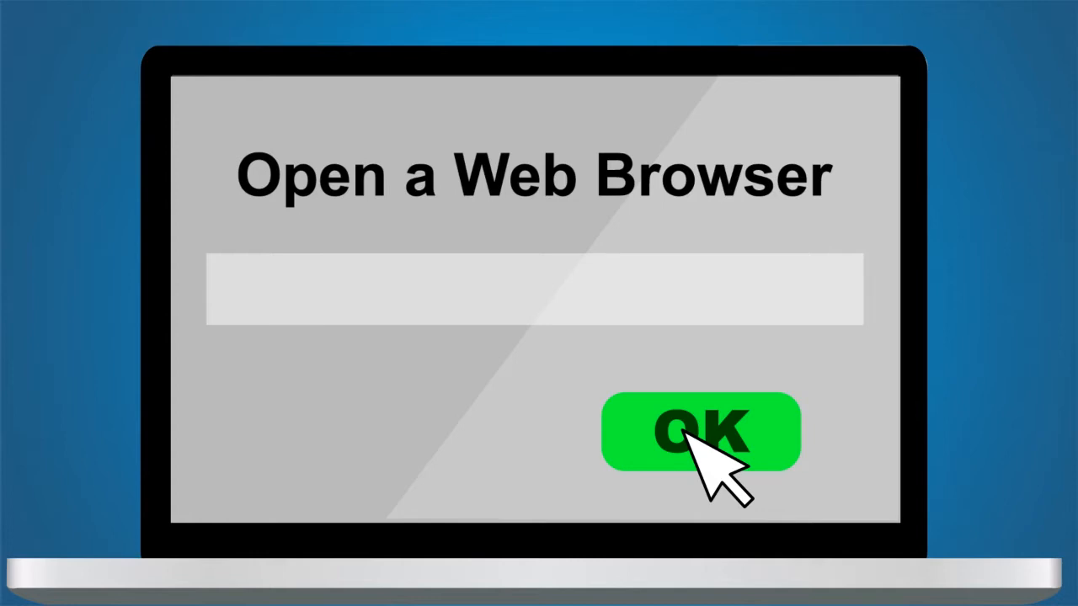
text(192.1)
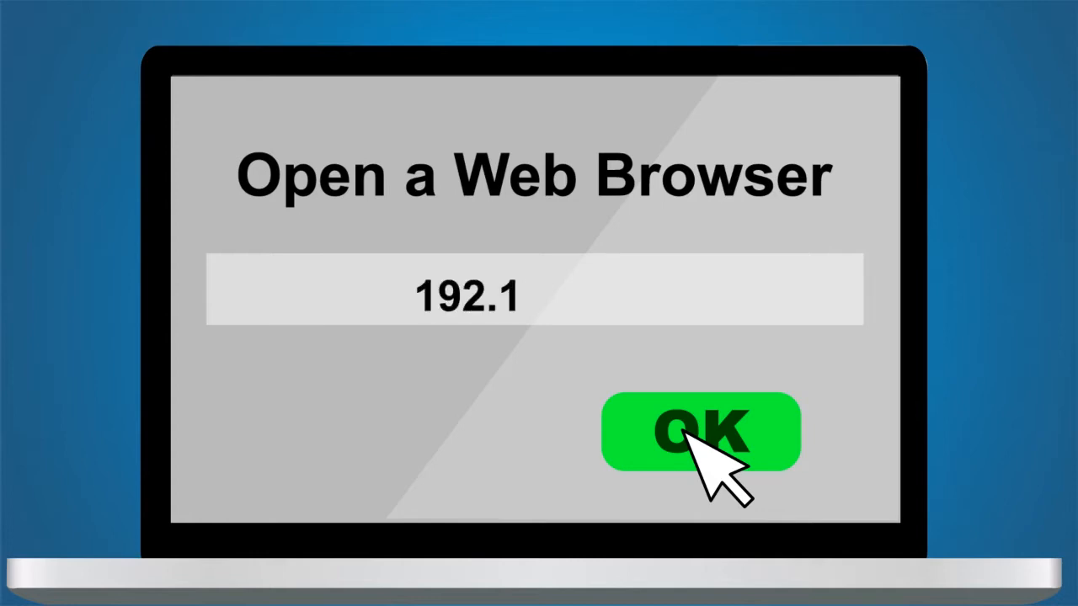
text(68.1.)
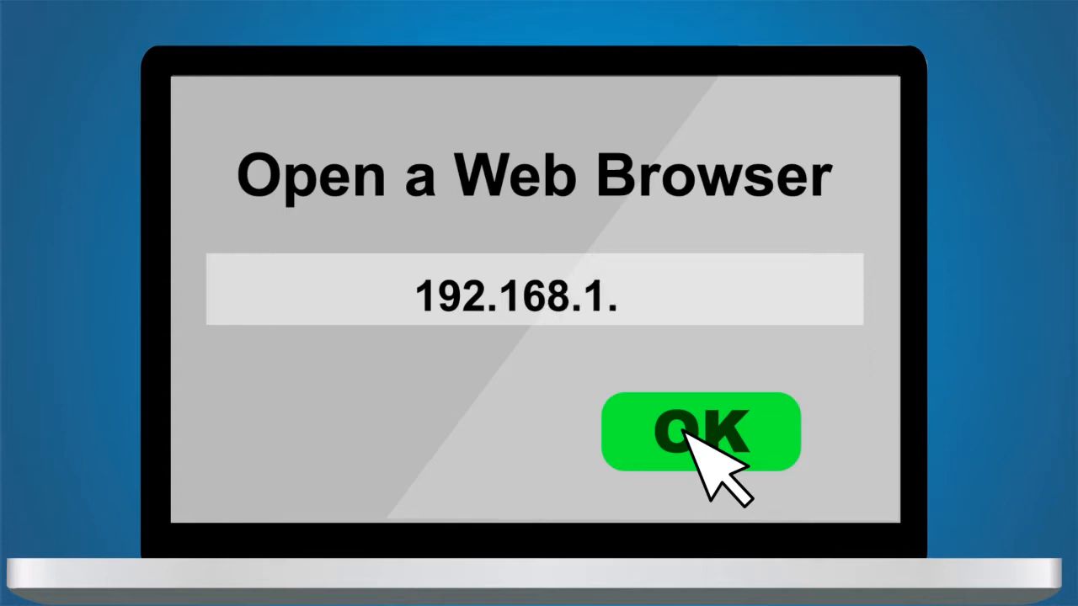
text(1/)
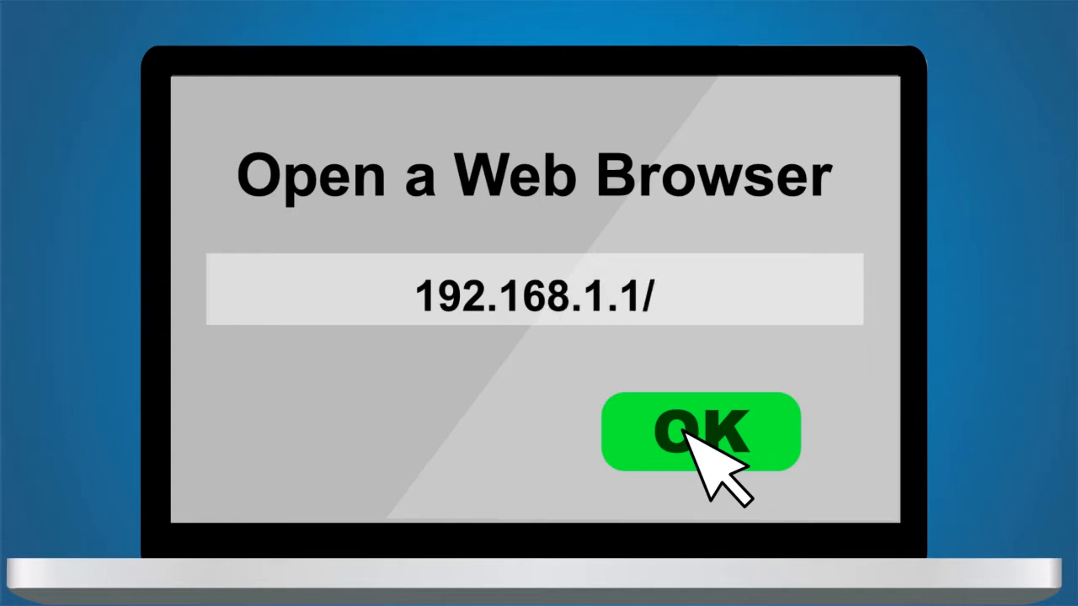
click(700, 431)
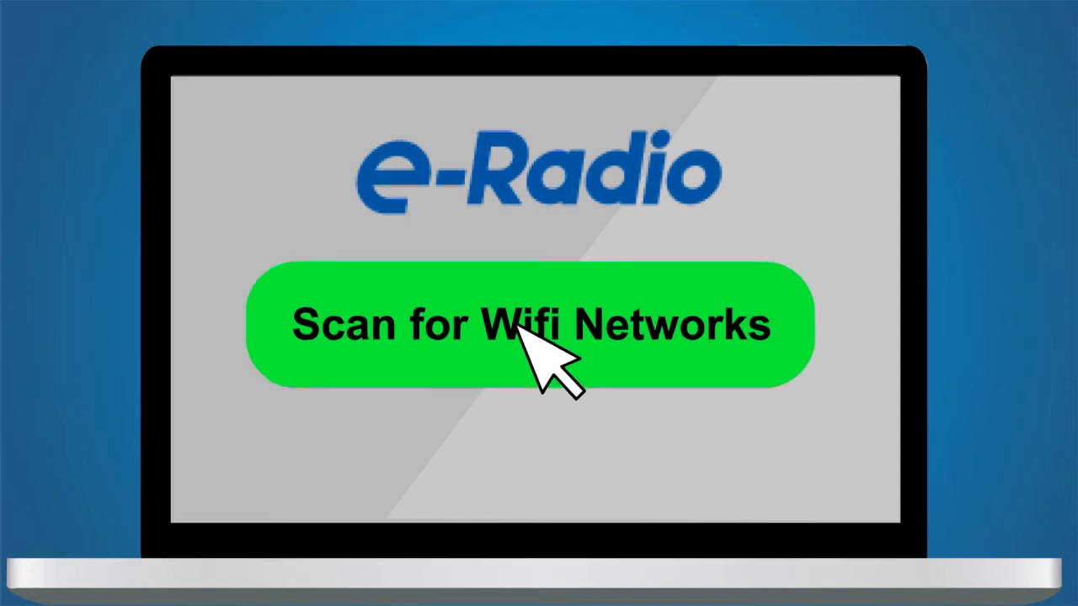
- Run 'Scan for Wifi Networks' on the e-Radio page to list nearby networks
click(529, 324)
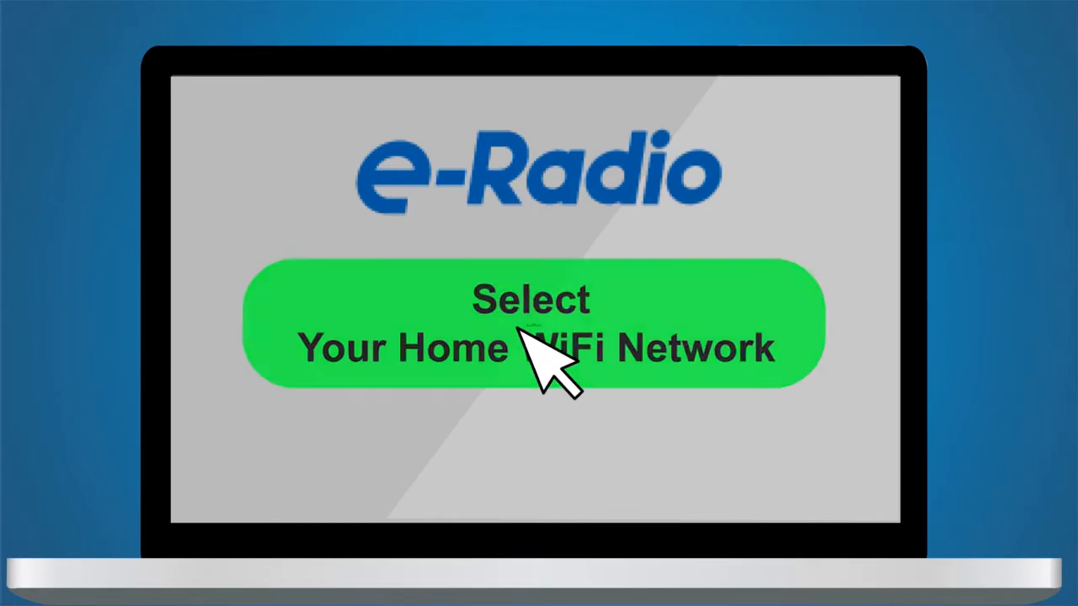